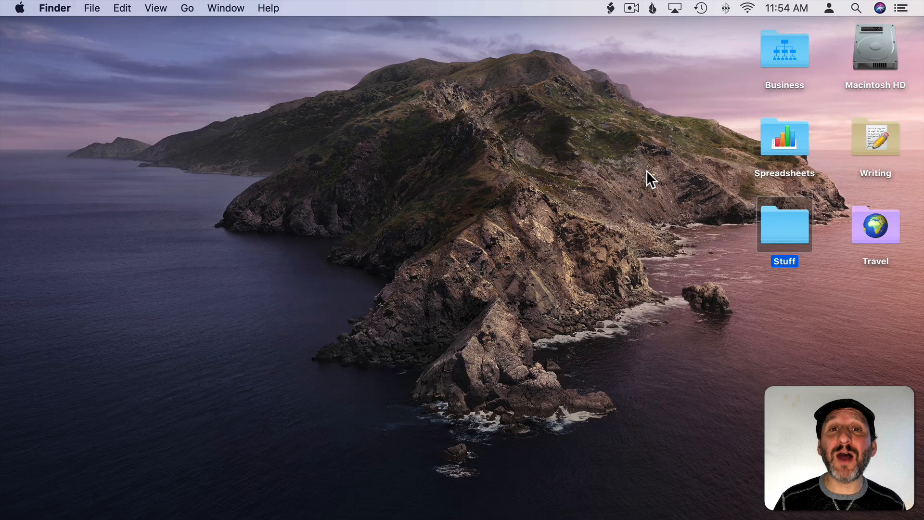
mouse_move(790, 235)
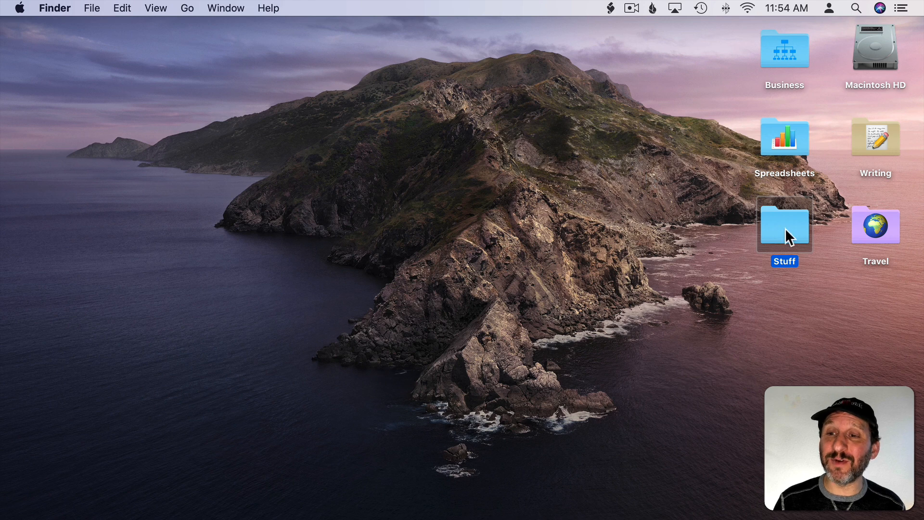
mouse_move(755, 230)
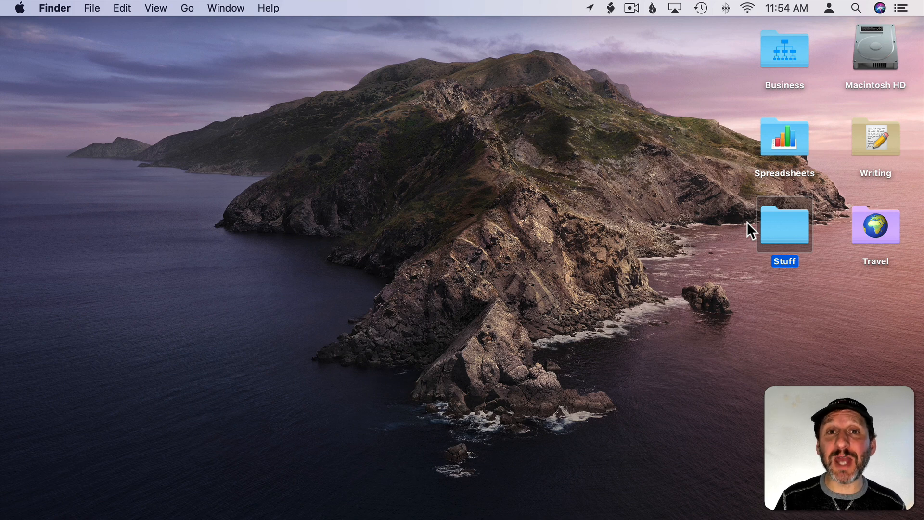
mouse_move(705, 220)
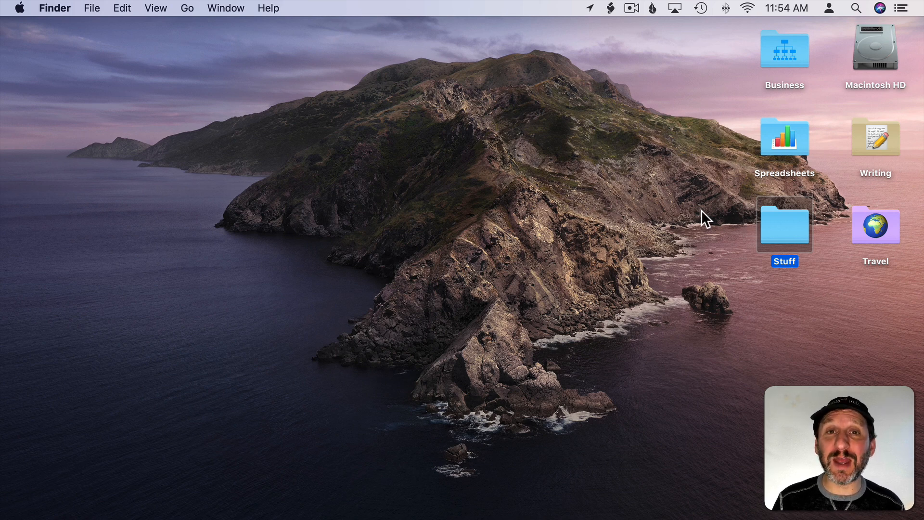
mouse_move(696, 275)
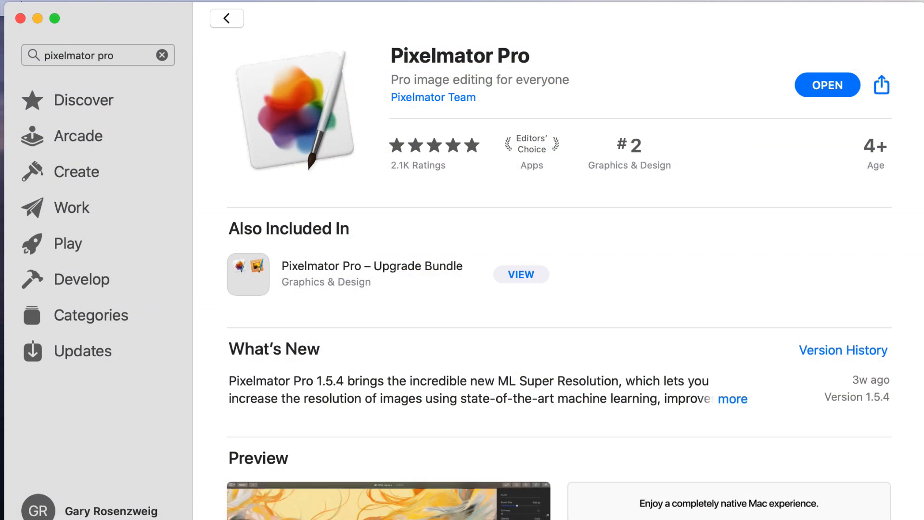
Launch Pixelmator Pro from its App Store page so its Open dialog appears
left_click(826, 85)
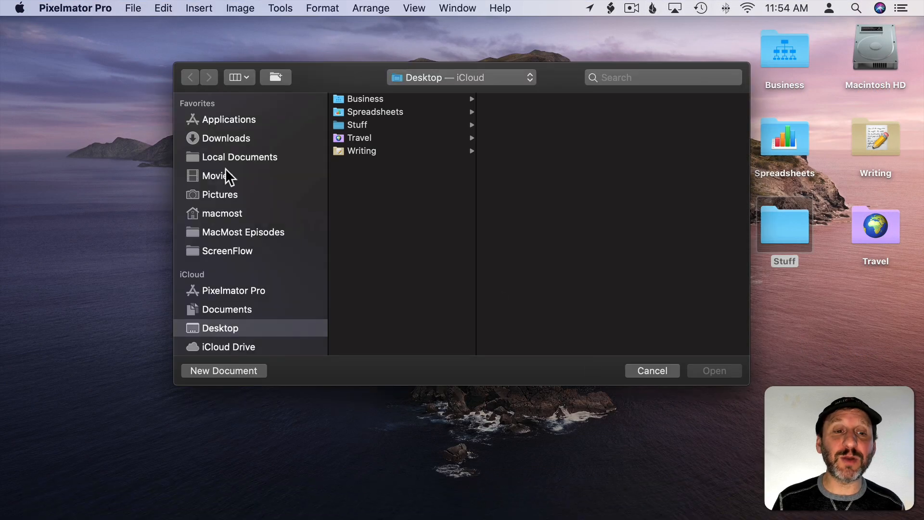
Start a new document and browse Iconography templates down to the Mac App Icon sizes
left_click(223, 370)
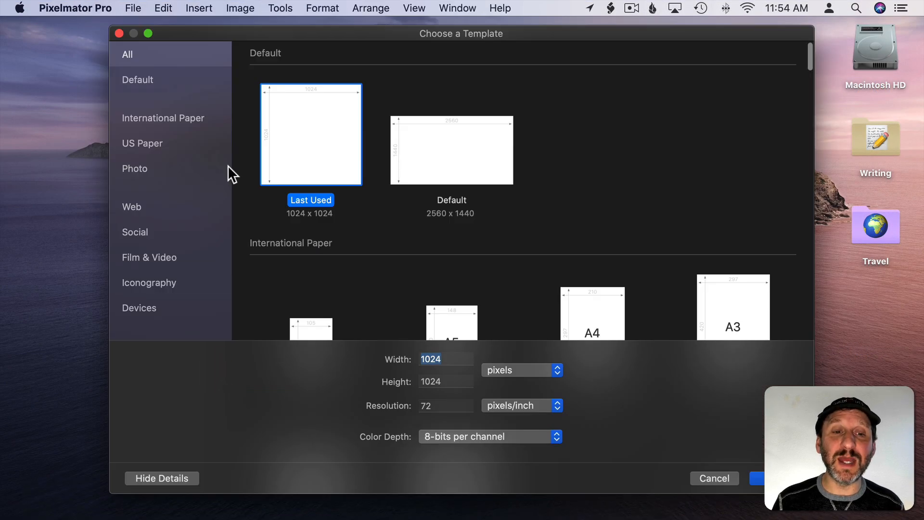
left_click(446, 359)
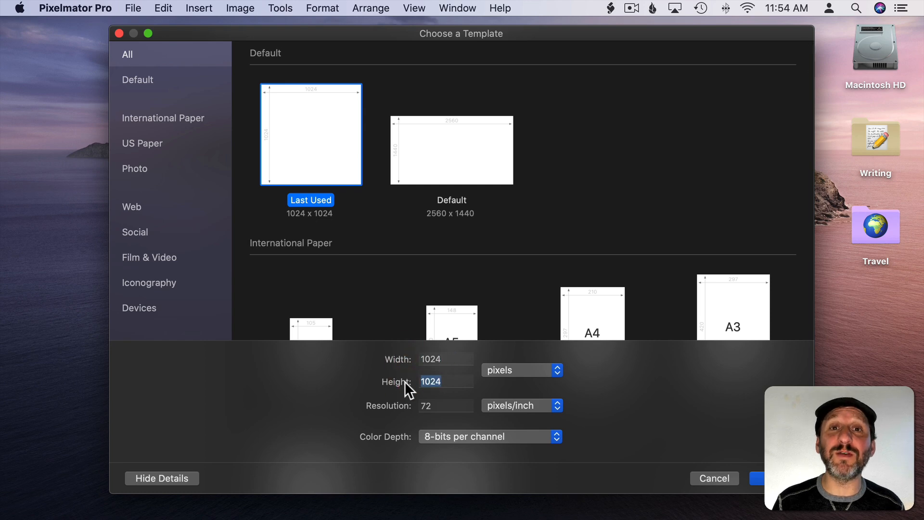
scroll("down", 3)
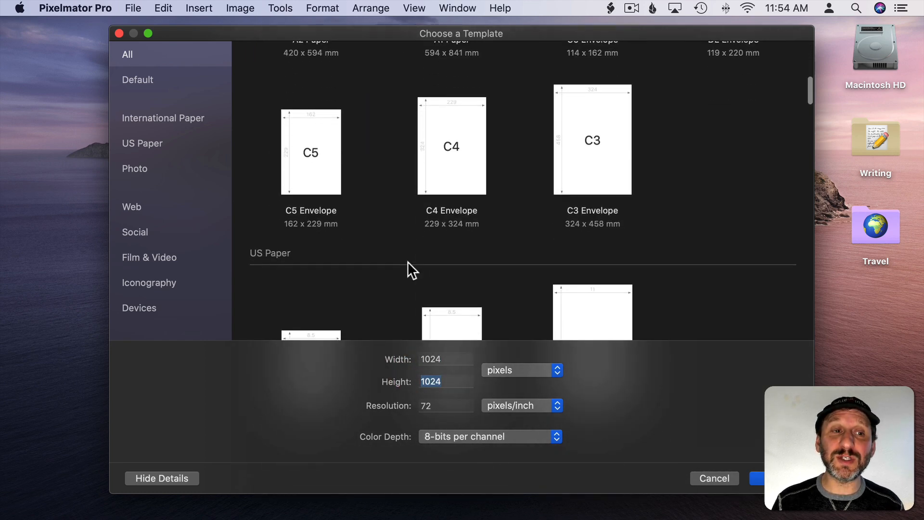
left_click(149, 282)
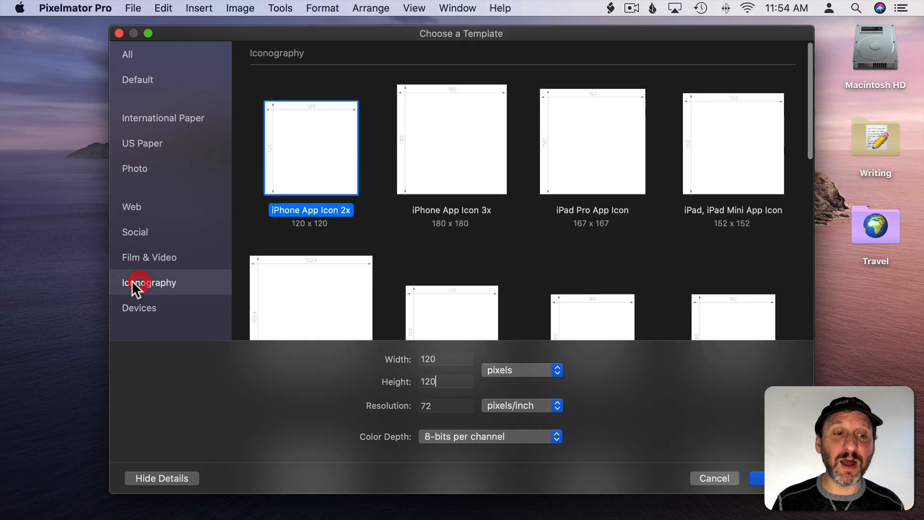
scroll("down", 3)
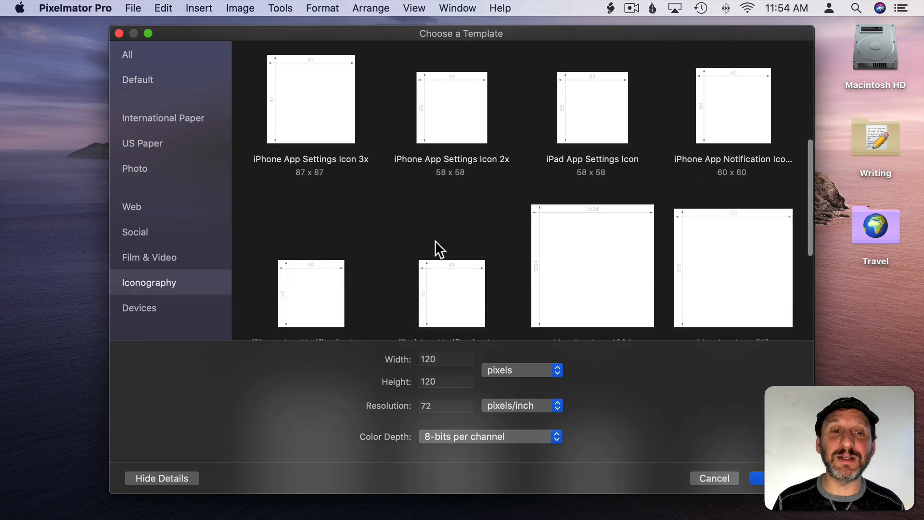
scroll("down", 3)
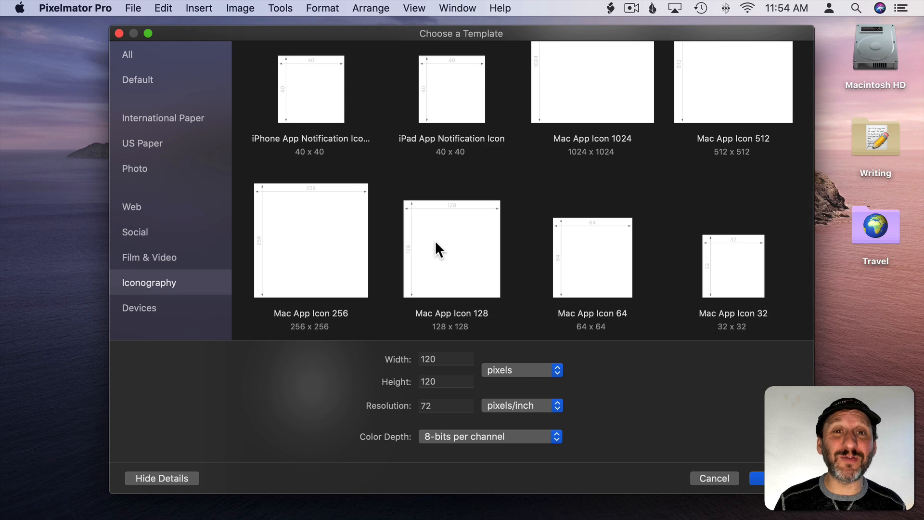
mouse_move(578, 85)
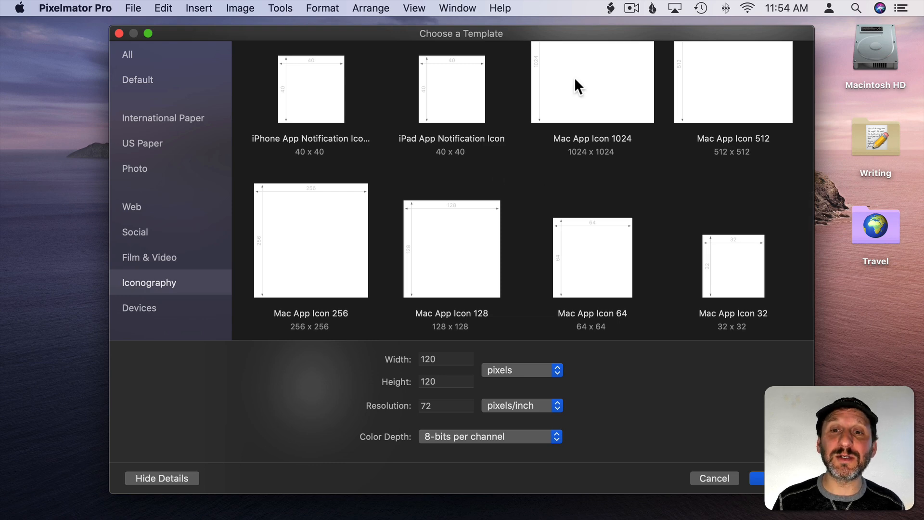
mouse_move(589, 116)
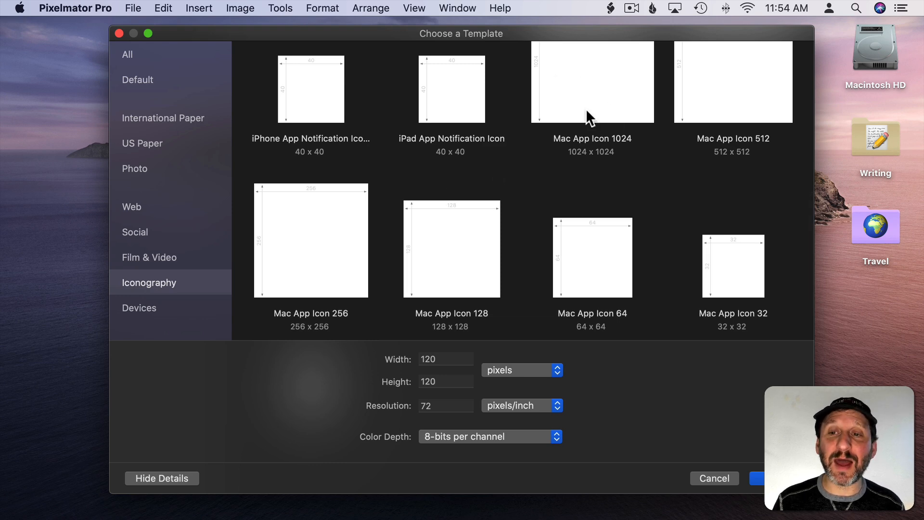
mouse_move(611, 163)
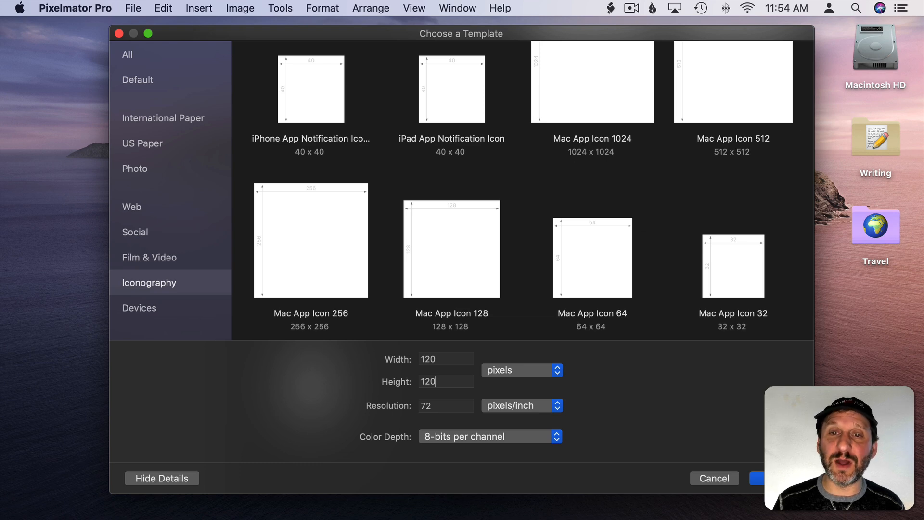
Create a blank document from the Mac App Icon 1024 template, then open Stuff's Info
left_click(757, 478)
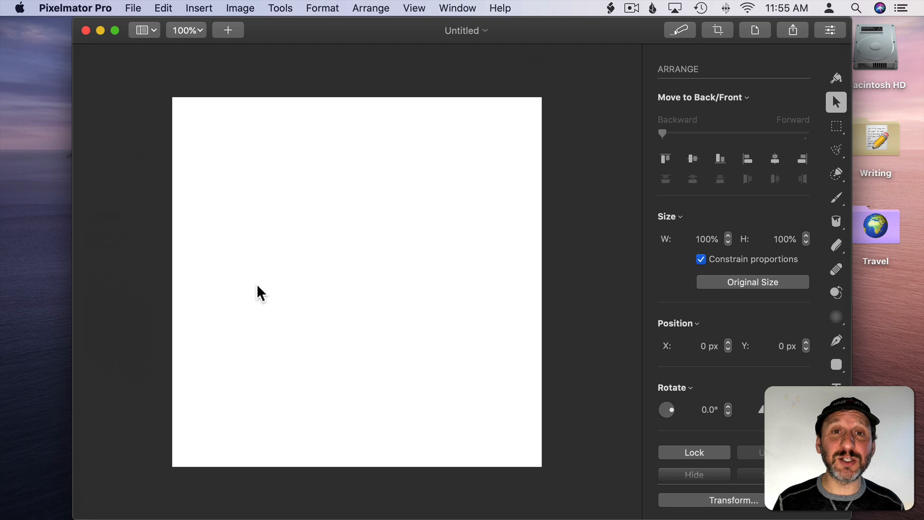
mouse_move(401, 205)
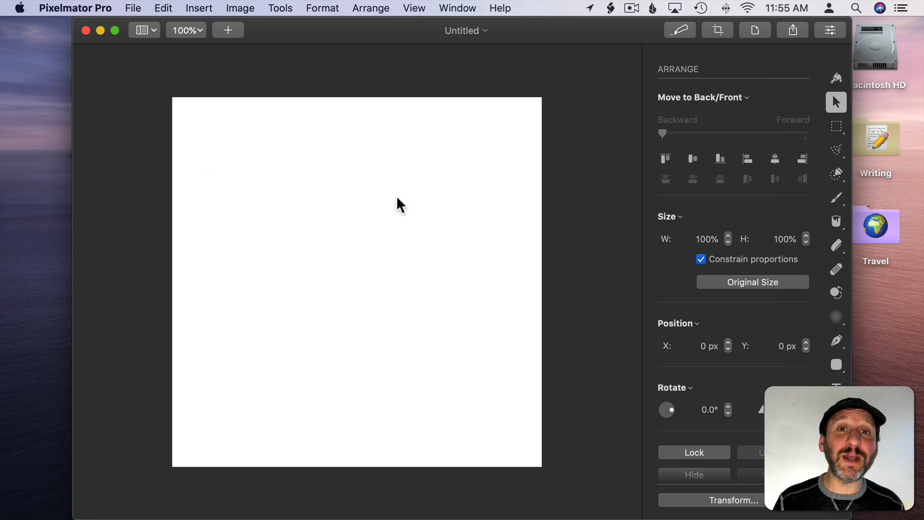
mouse_move(504, 50)
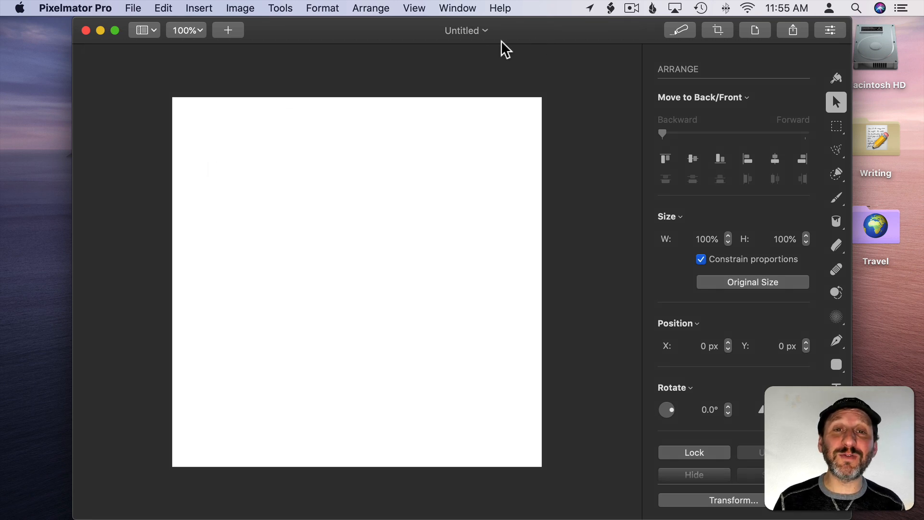
mouse_move(563, 42)
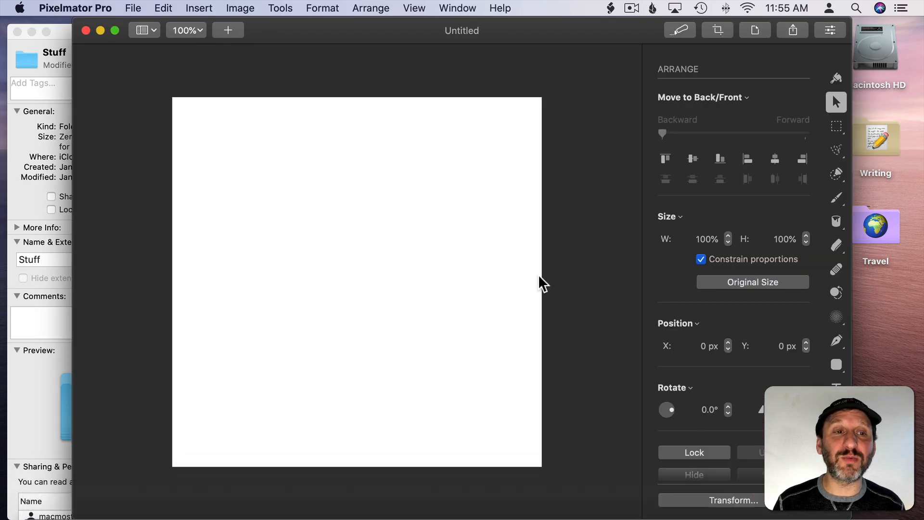
left_click(164, 7)
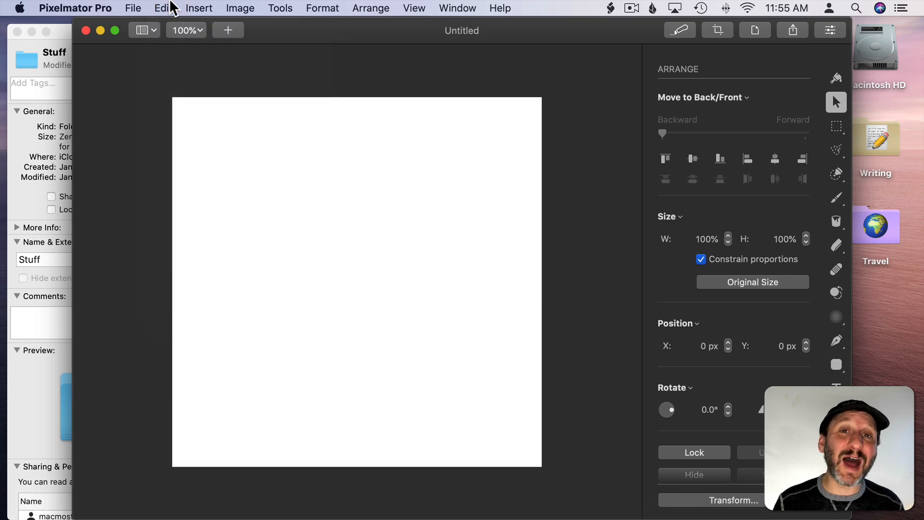
mouse_move(388, 175)
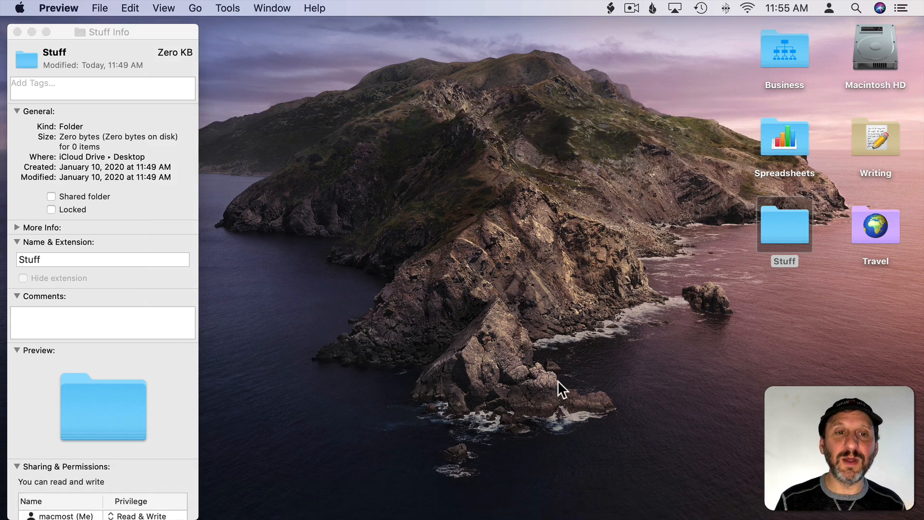
Copy the Stuff folder icon image in Preview, then close the Preview window
left_click(99, 8)
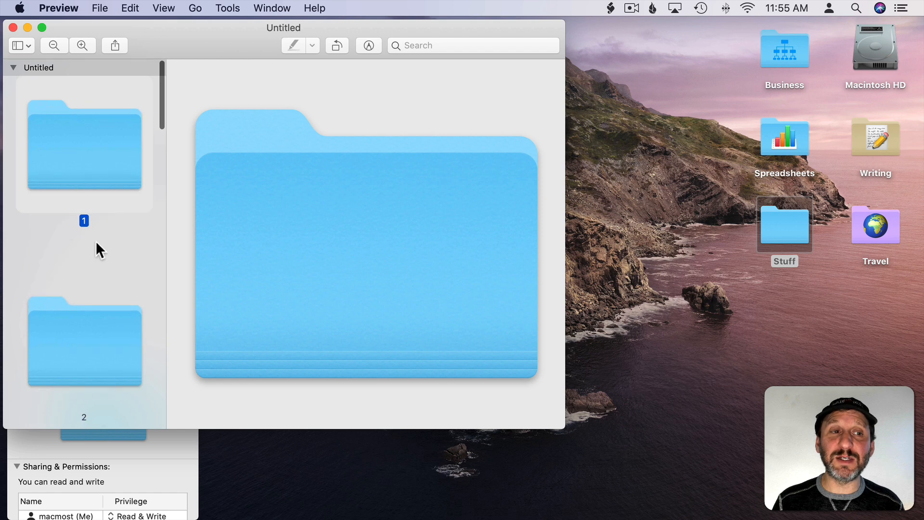
mouse_move(74, 142)
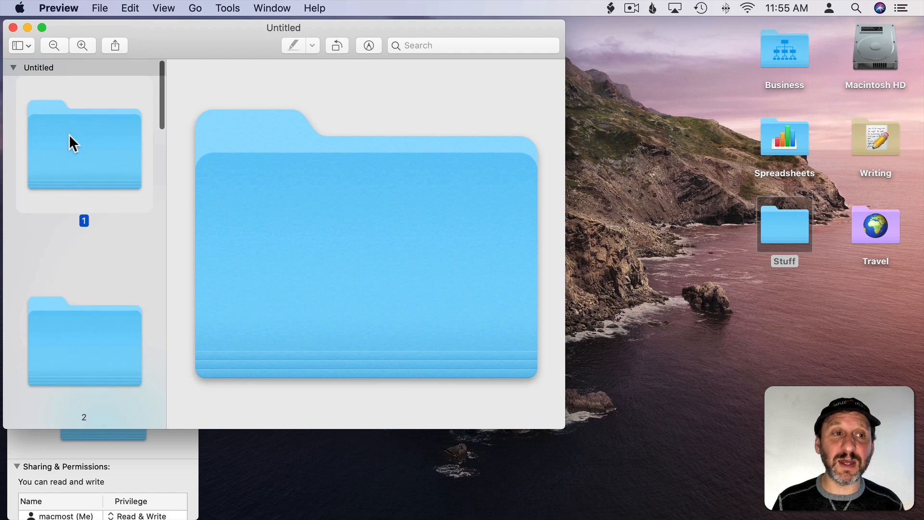
left_click(130, 7)
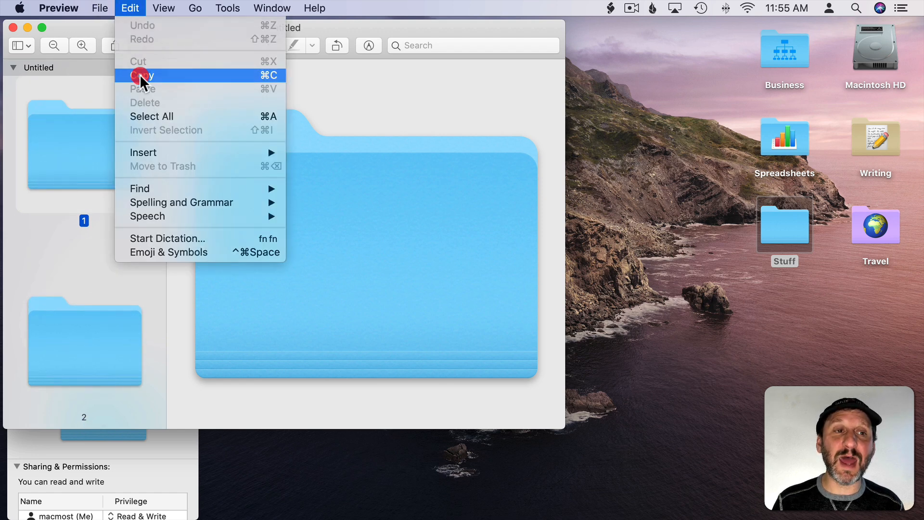
left_click(142, 76)
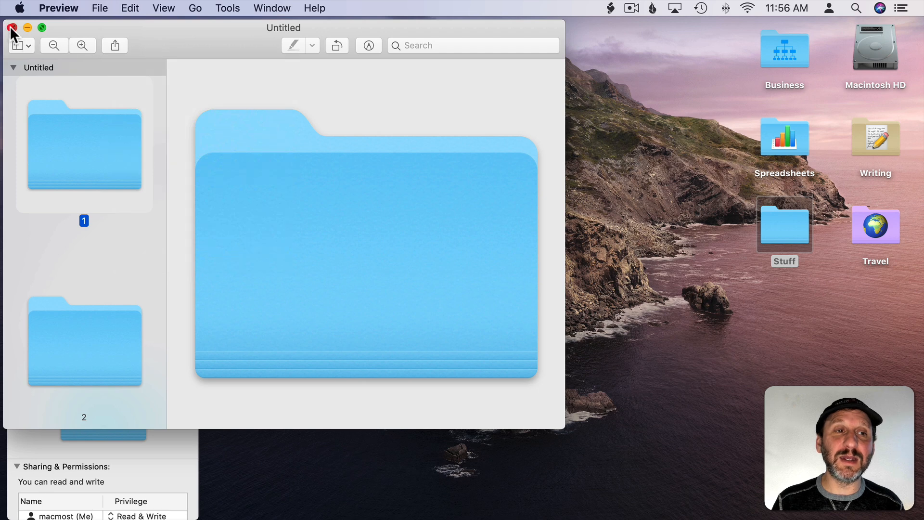
left_click(11, 28)
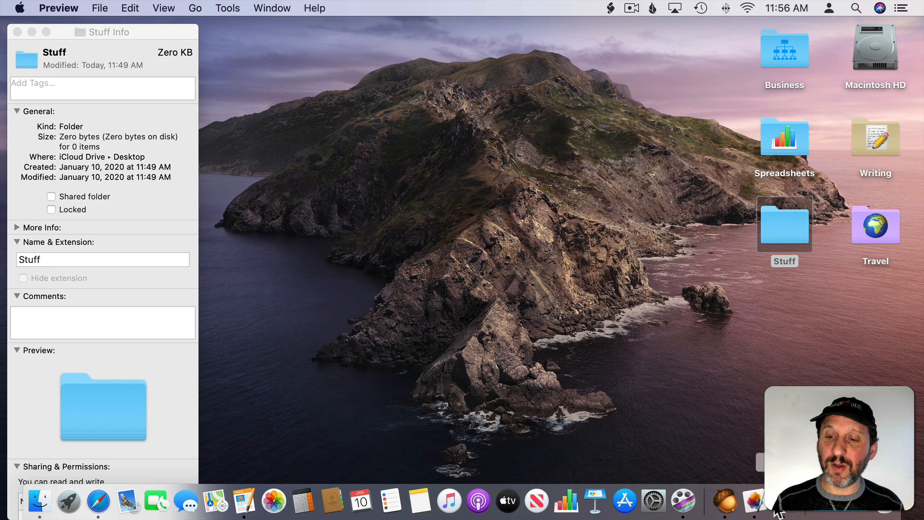
Paste the folder image into Pixelmator Pro and delete the white Background Layer
left_click(752, 501)
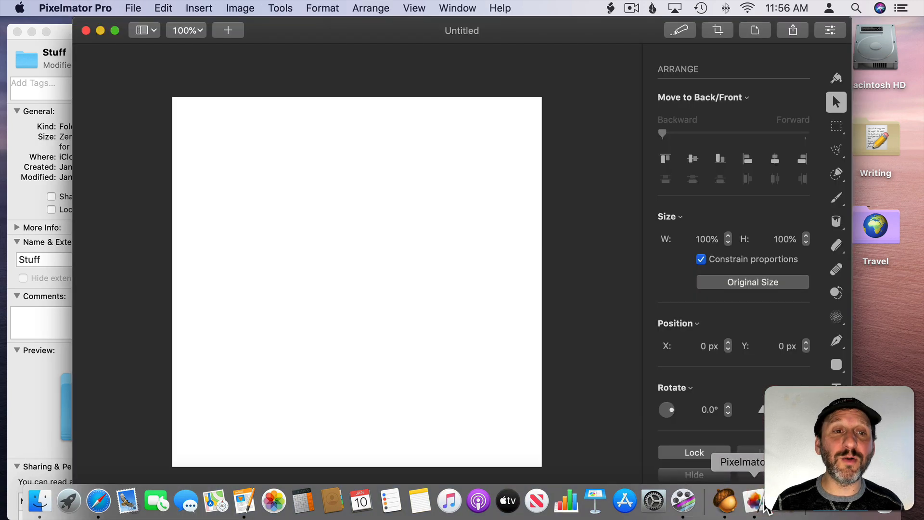
mouse_move(409, 213)
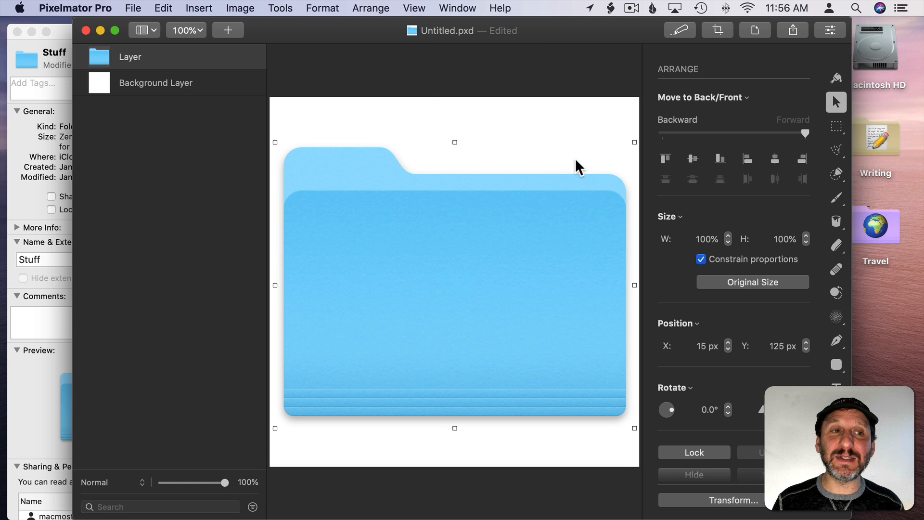
mouse_move(476, 231)
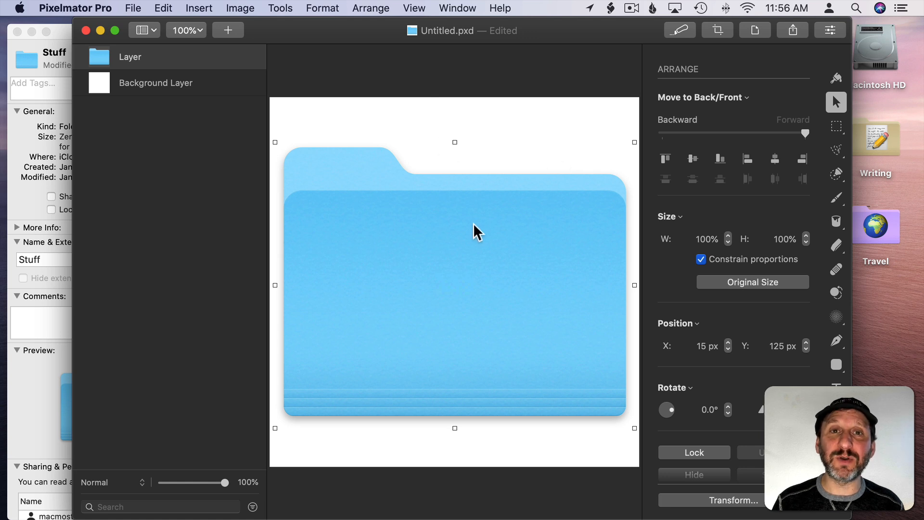
left_click(155, 82)
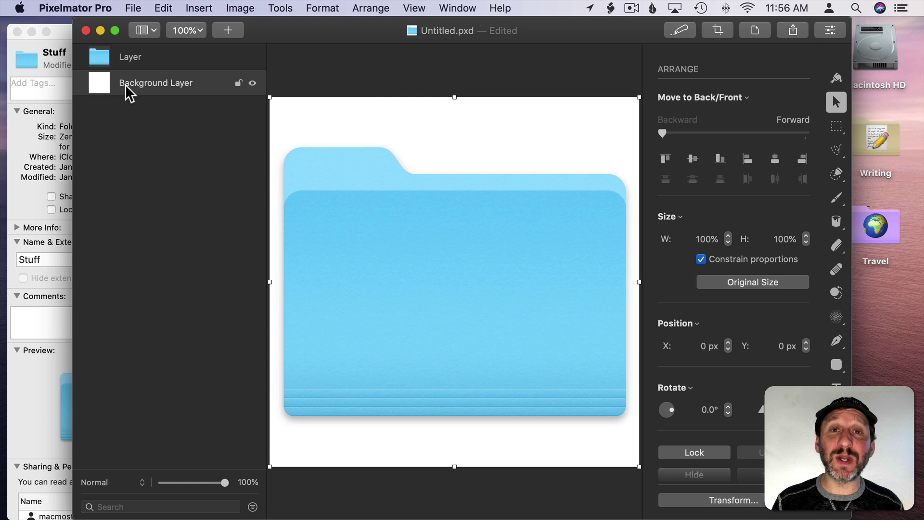
right_click(155, 83)
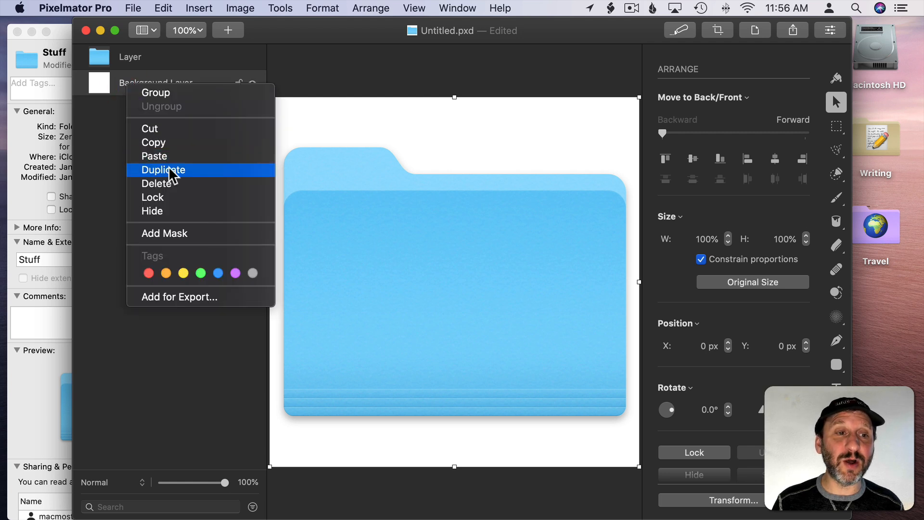
left_click(158, 183)
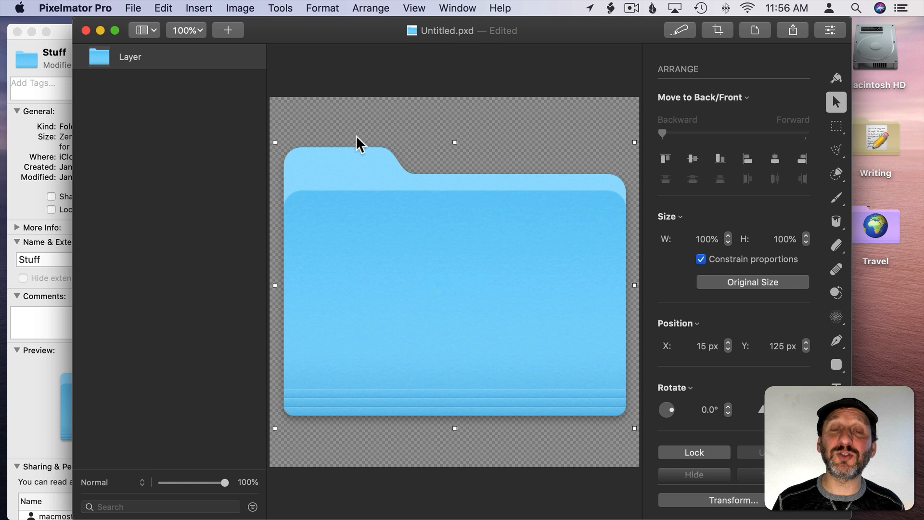
mouse_move(462, 269)
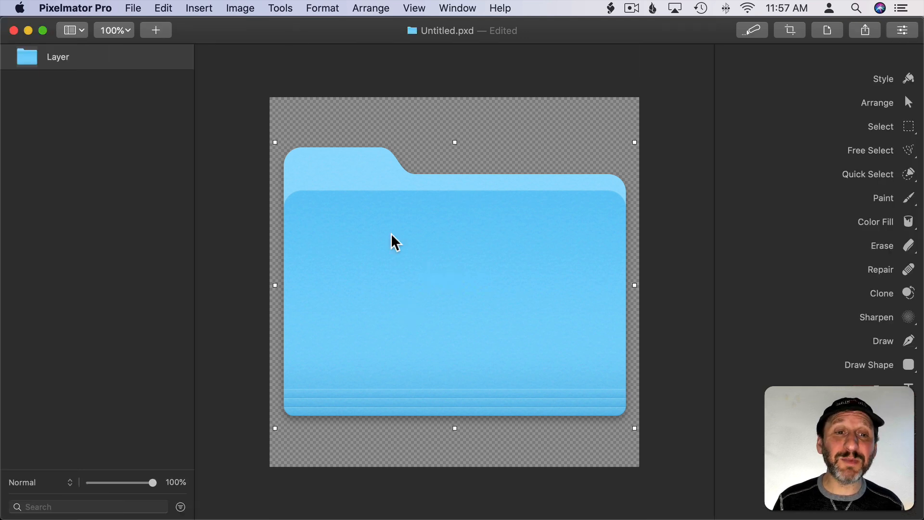
Add a Color Monochrome adjustment with a yellow tint to the folder image
left_click(281, 8)
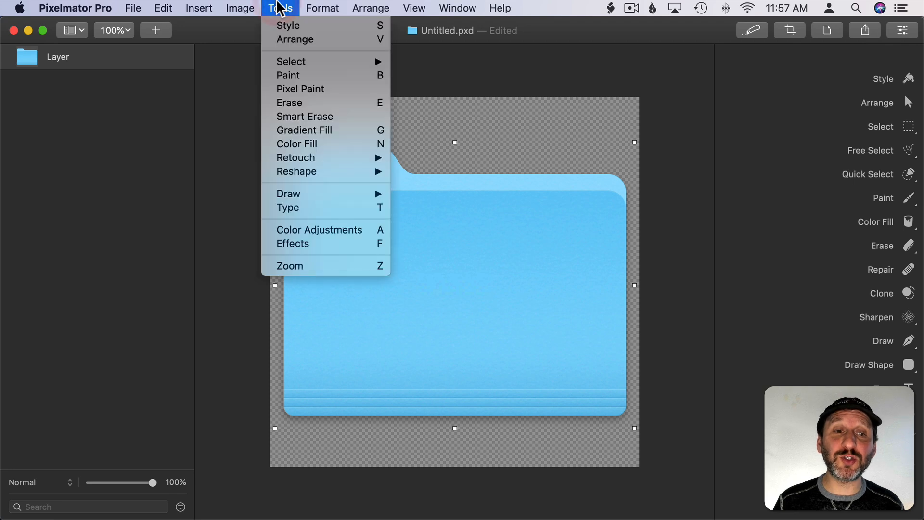
mouse_move(320, 230)
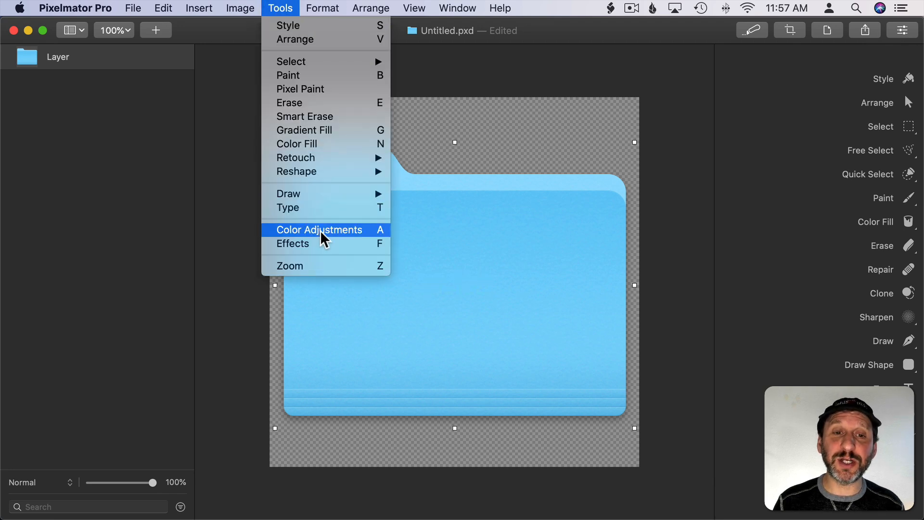
left_click(319, 230)
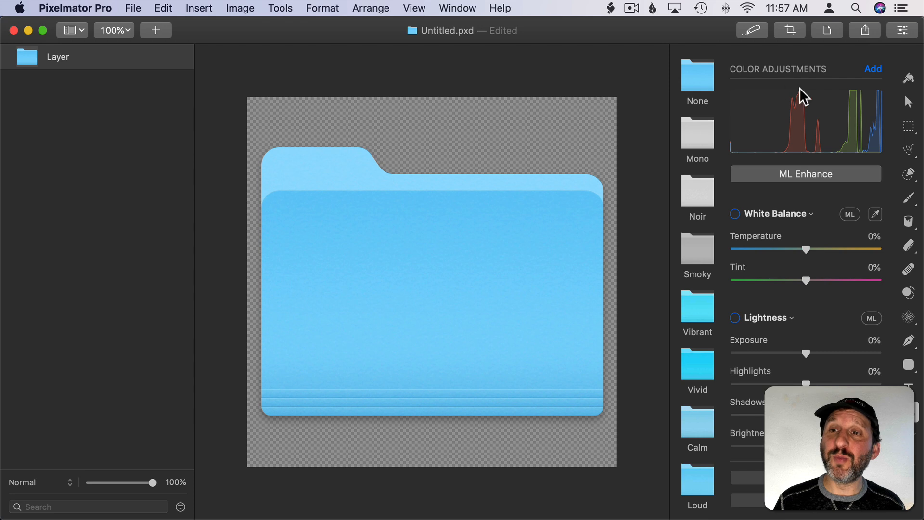
mouse_move(811, 283)
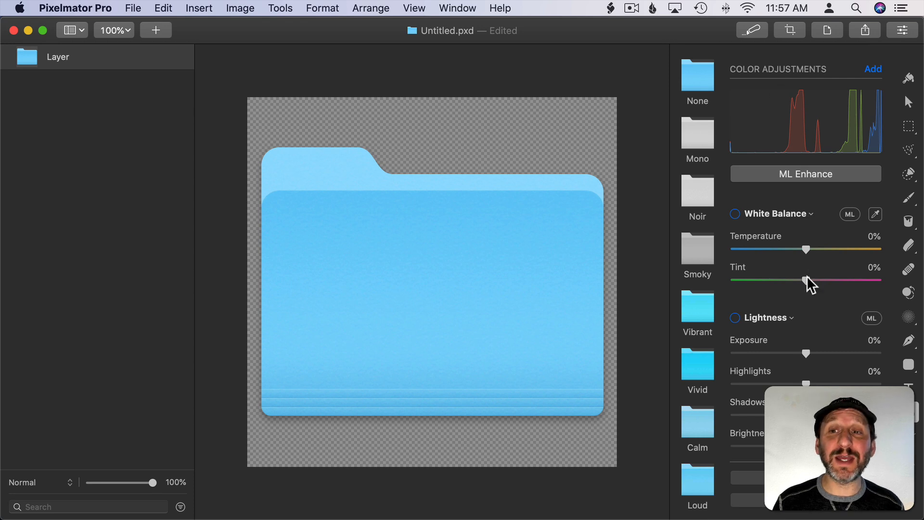
left_click(874, 68)
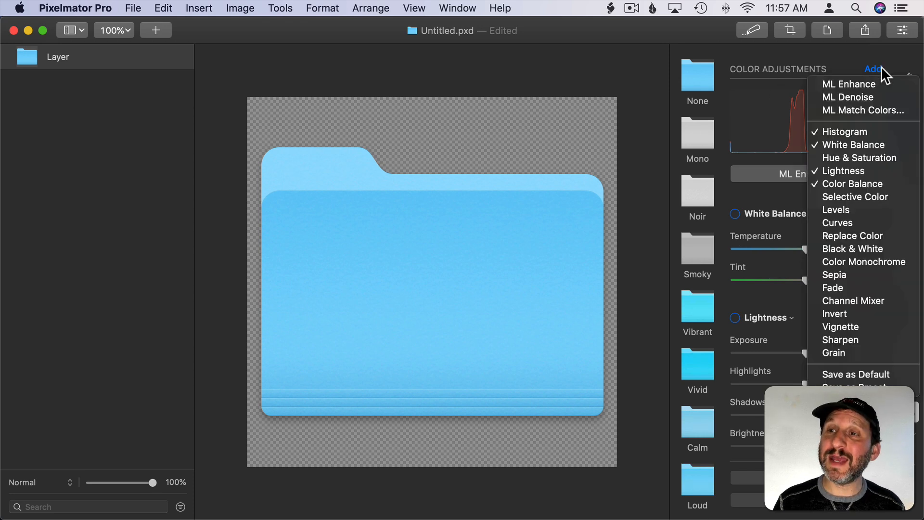
mouse_move(855, 197)
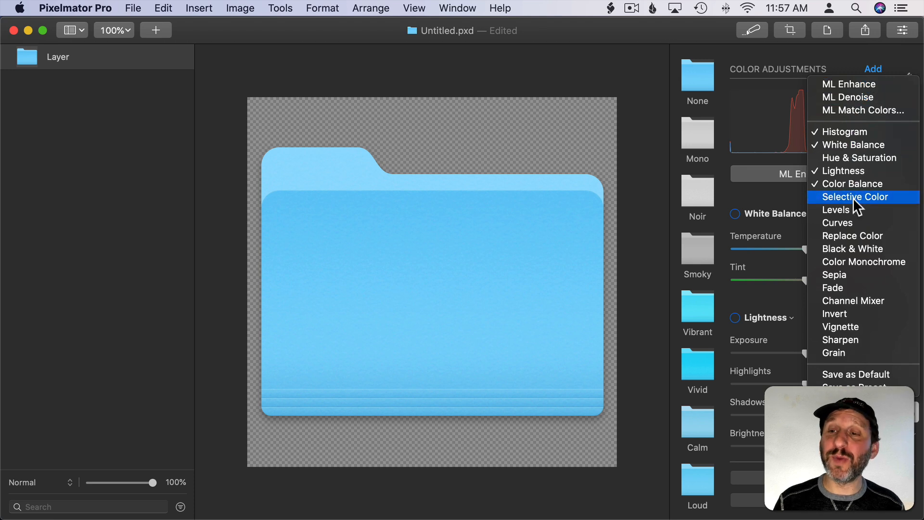
mouse_move(849, 223)
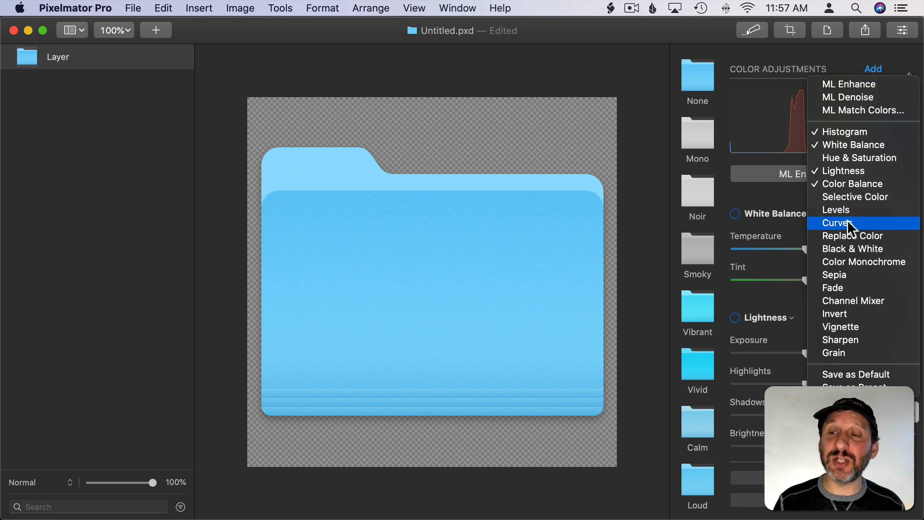
left_click(864, 261)
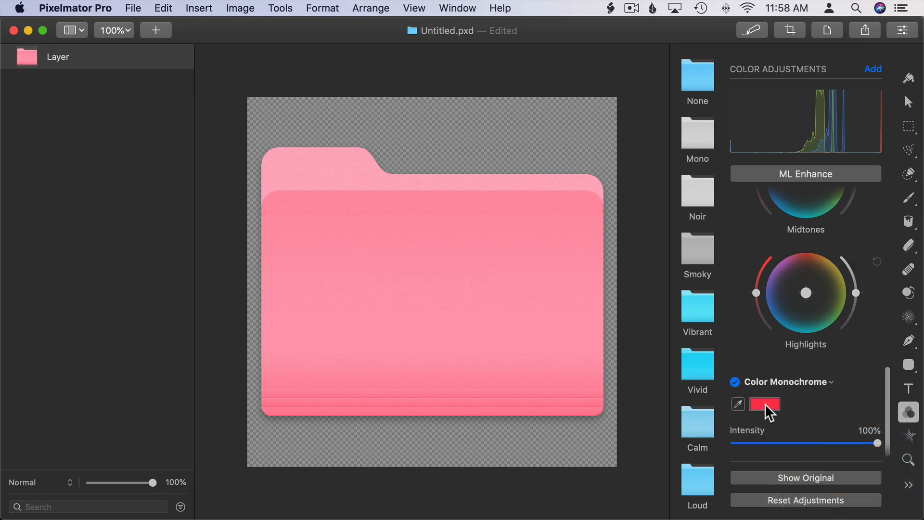
left_click(765, 404)
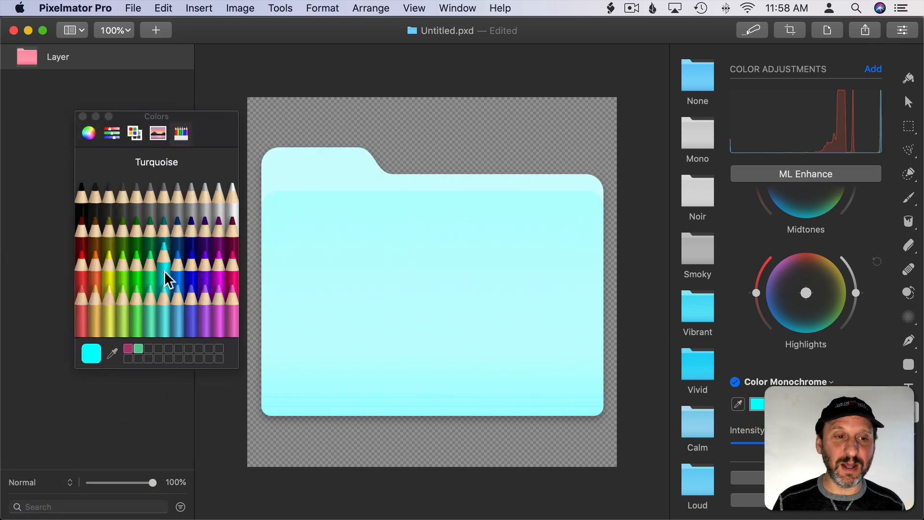
left_click(133, 268)
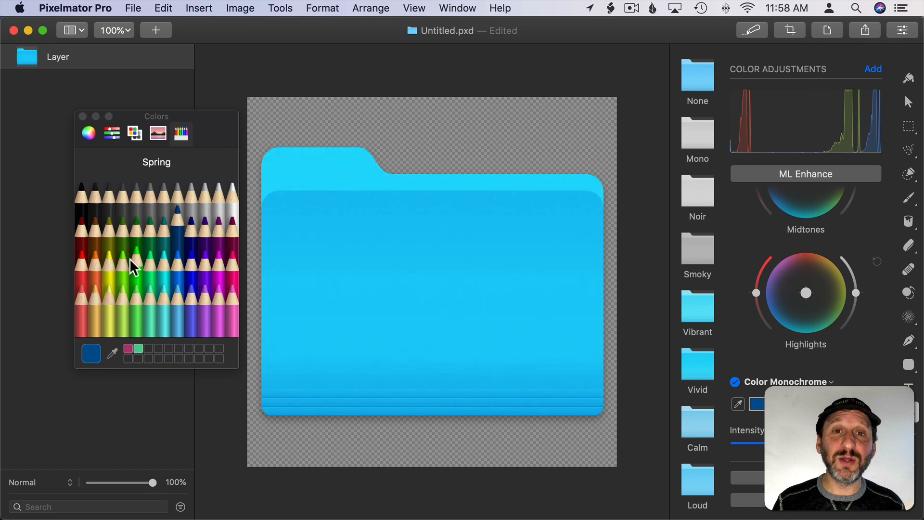
left_click(95, 259)
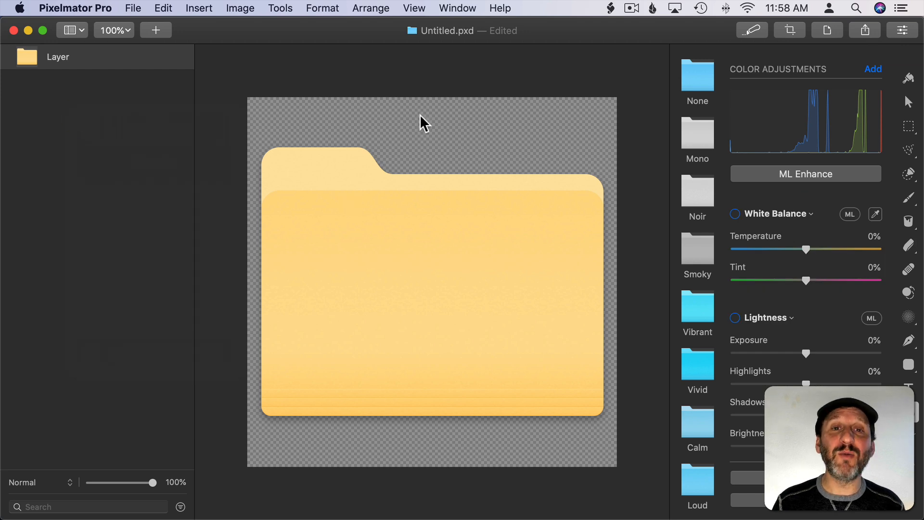
mouse_move(405, 187)
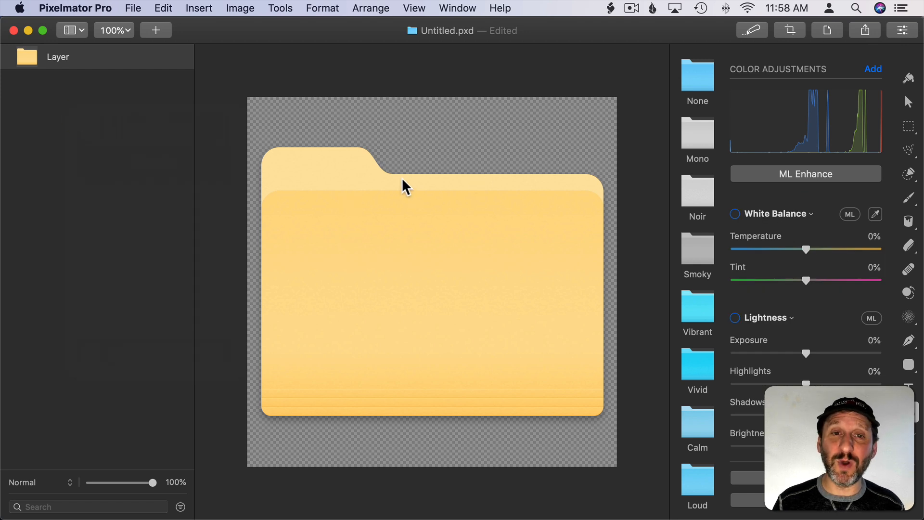
Add a large fire emoji text layer centred on the yellow folder
left_click(909, 386)
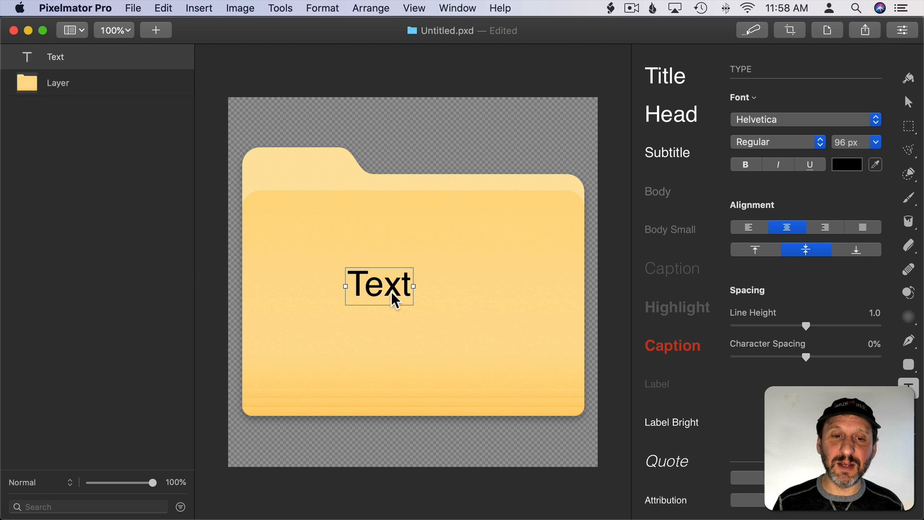
type("A")
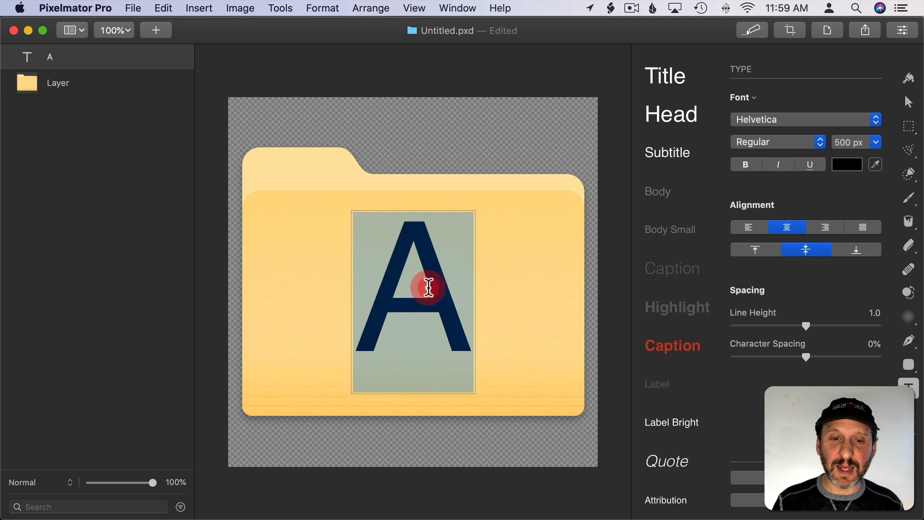
left_click(428, 289)
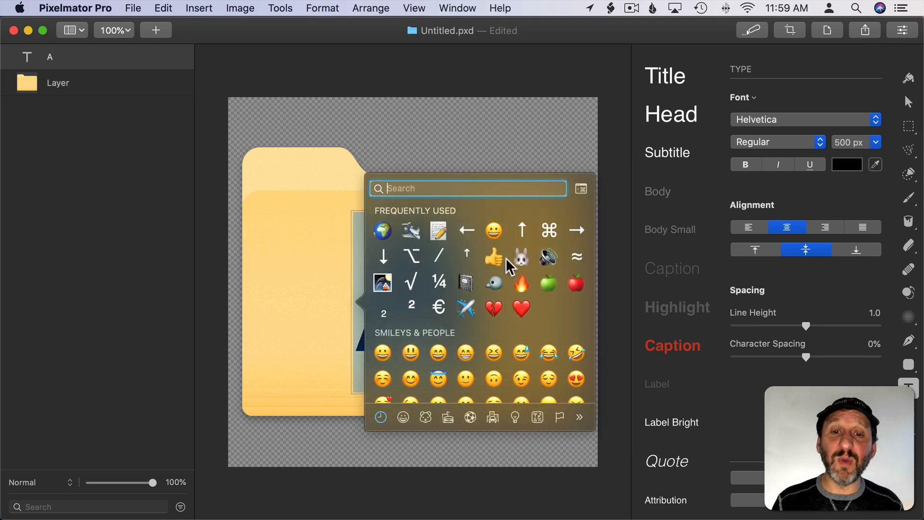
left_click(521, 281)
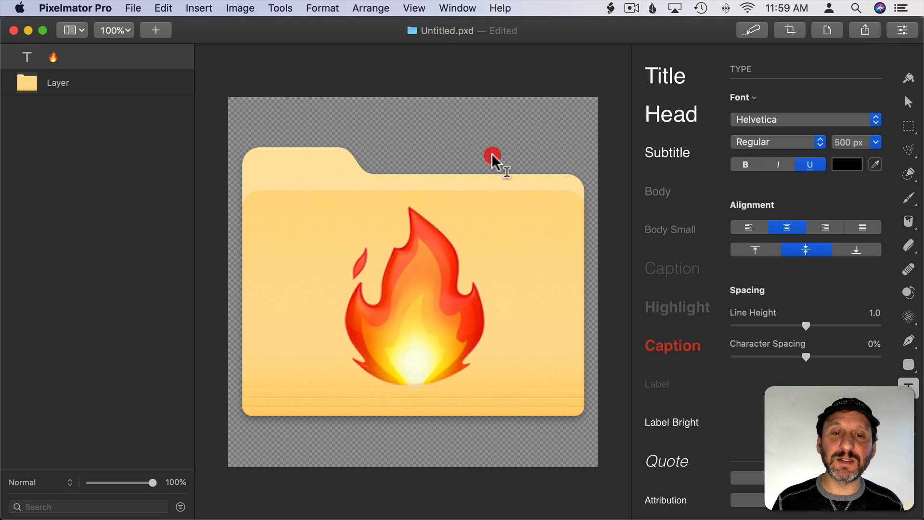
mouse_move(411, 287)
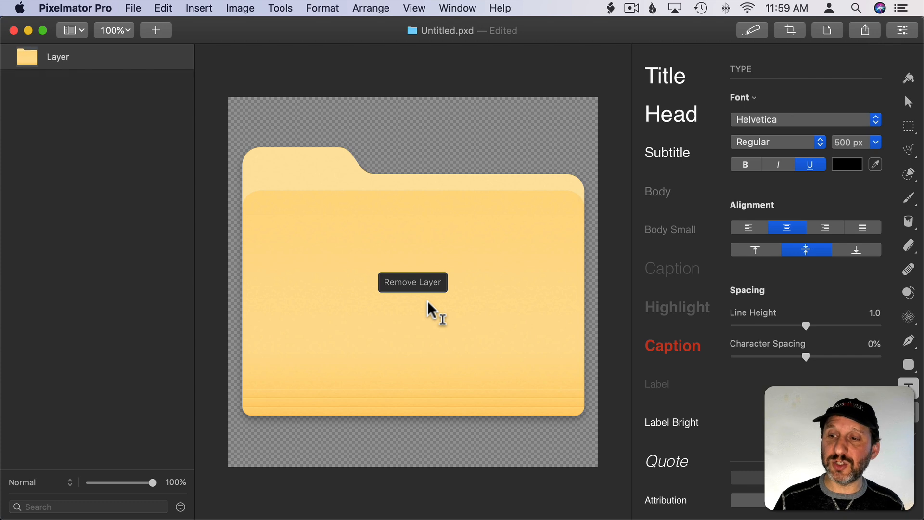
mouse_move(910, 370)
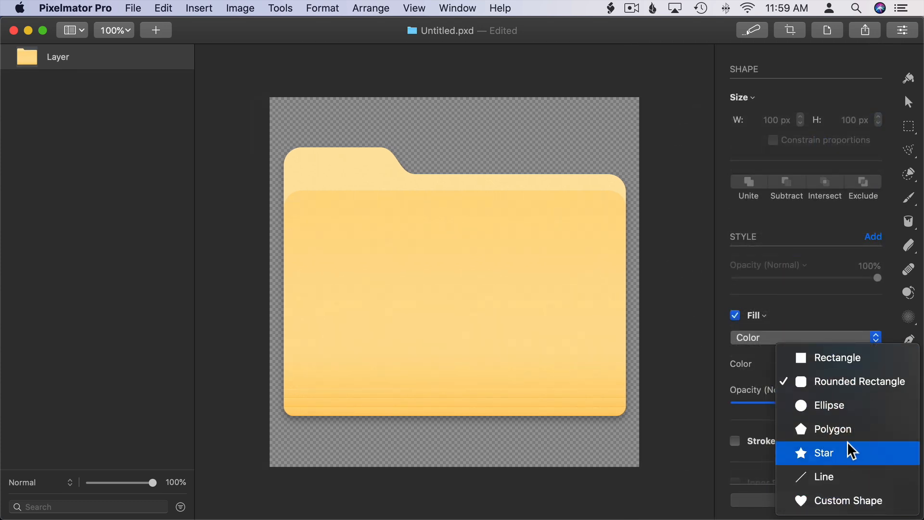
mouse_move(828, 405)
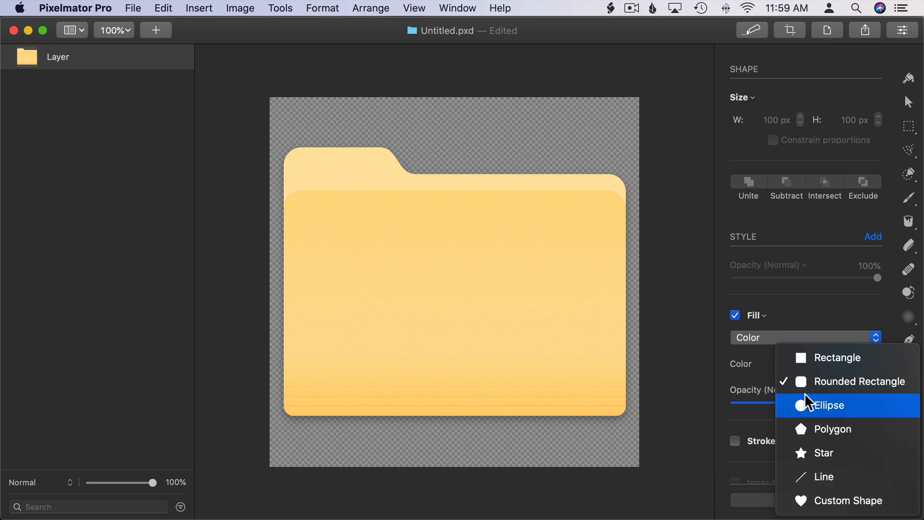
mouse_move(812, 431)
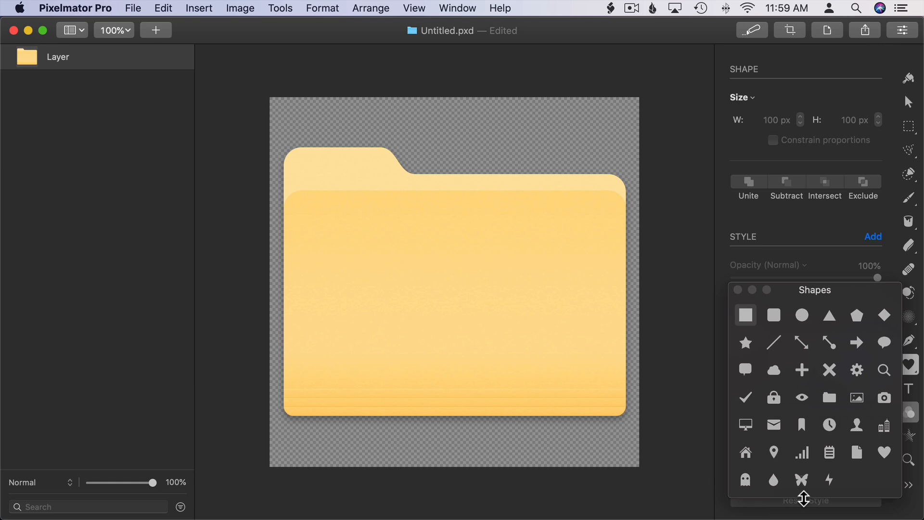
mouse_move(858, 365)
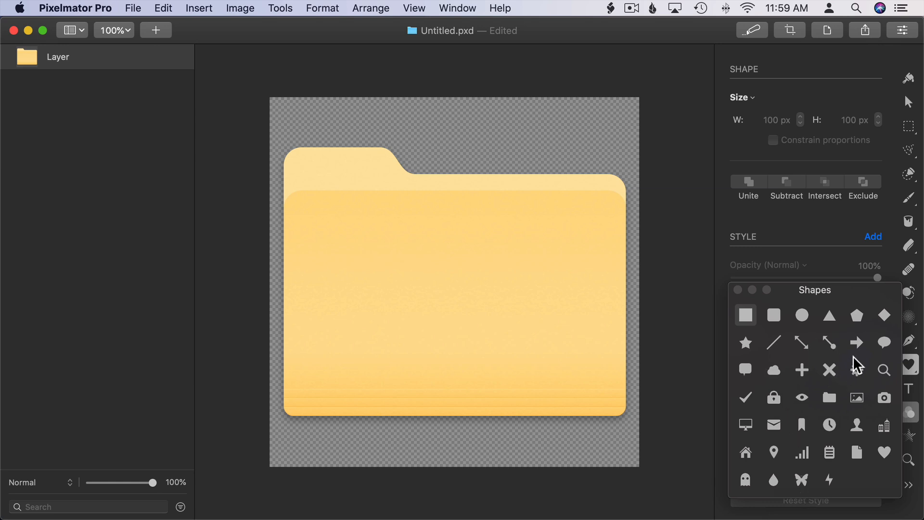
mouse_move(833, 465)
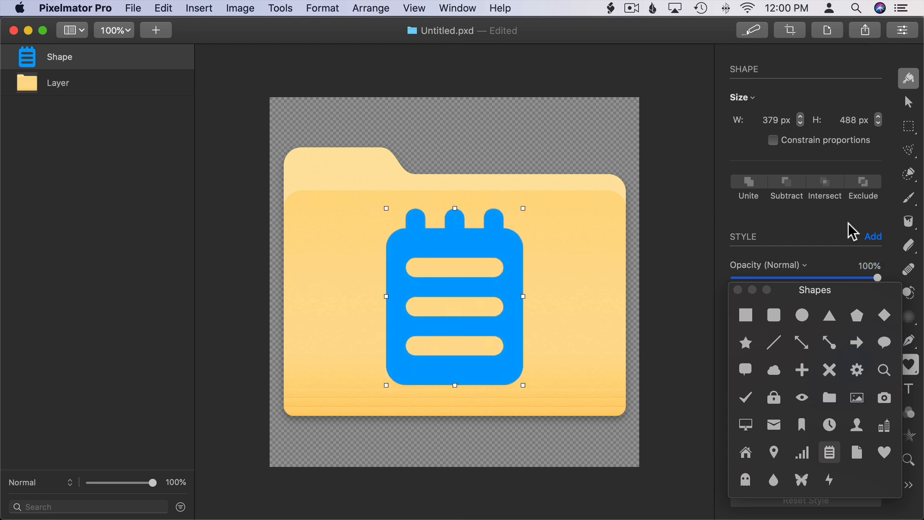
mouse_move(740, 296)
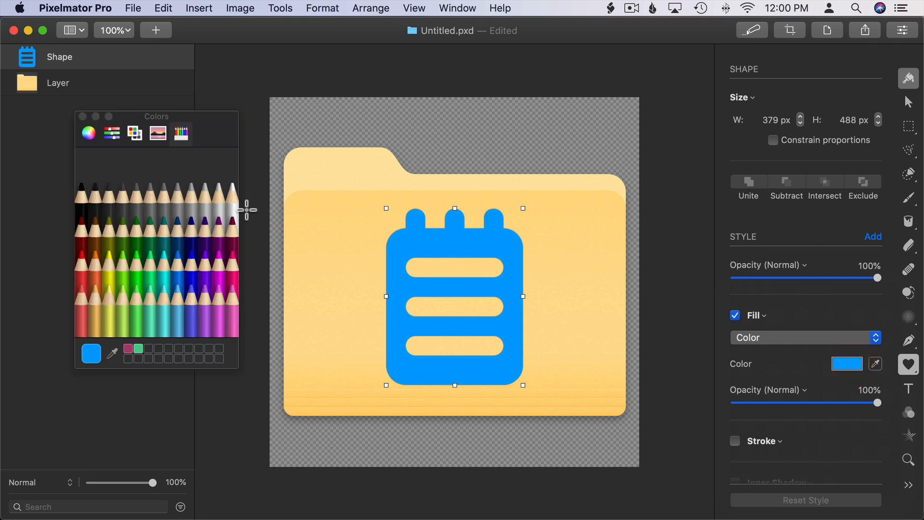
Set the notepad shape's fill to Maraschino red and dismiss the colour chooser
left_click(82, 258)
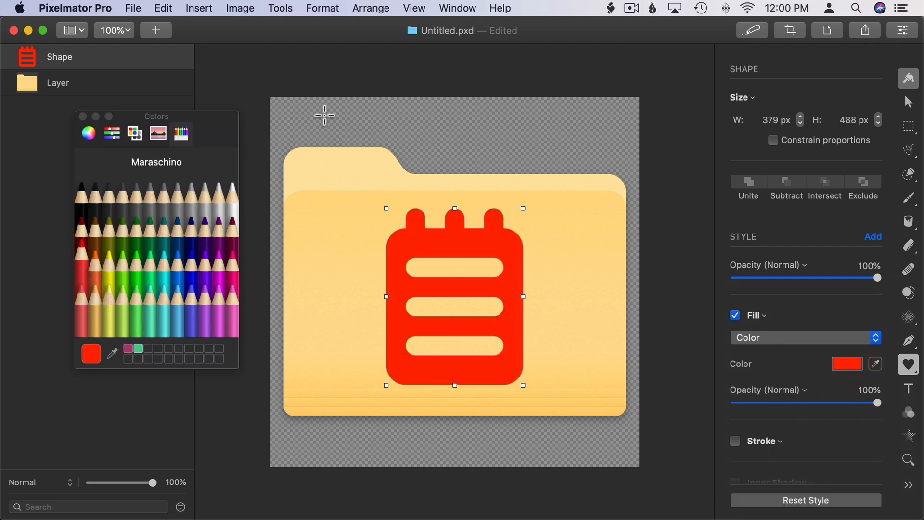
left_click(81, 116)
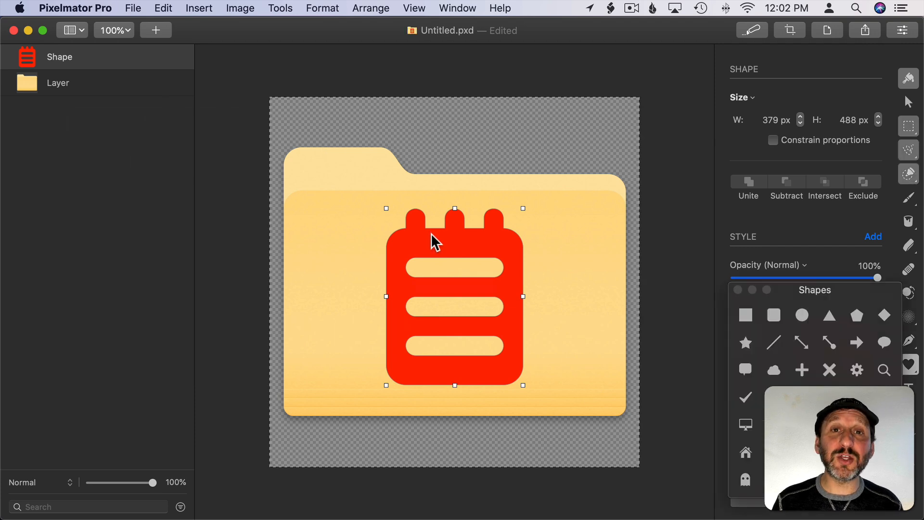
mouse_move(134, 97)
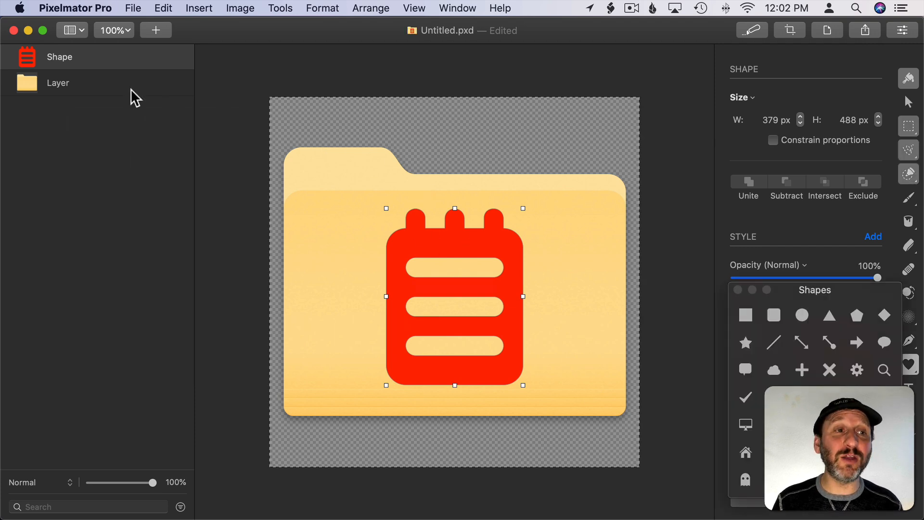
mouse_move(118, 92)
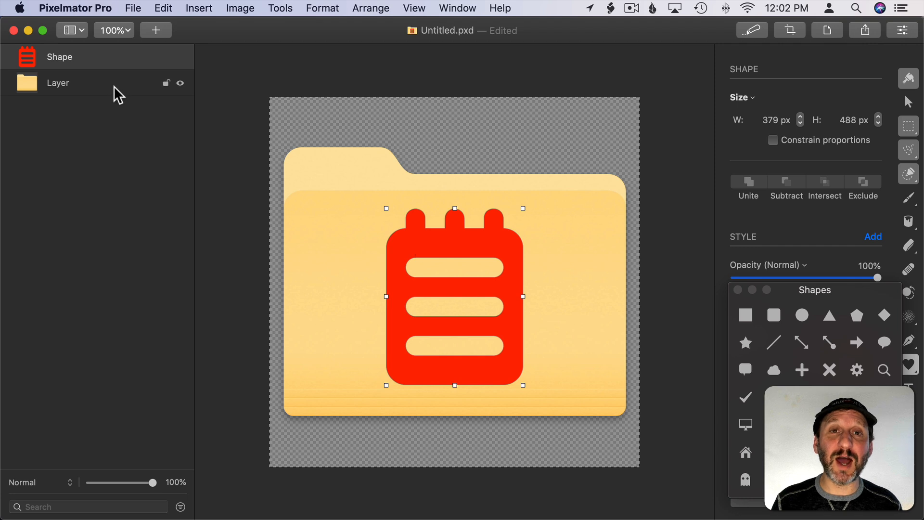
mouse_move(453, 292)
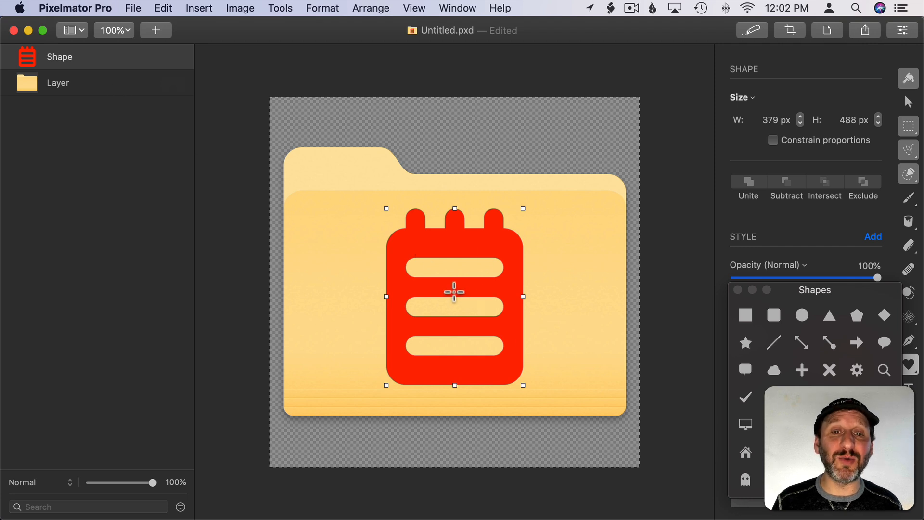
mouse_move(79, 89)
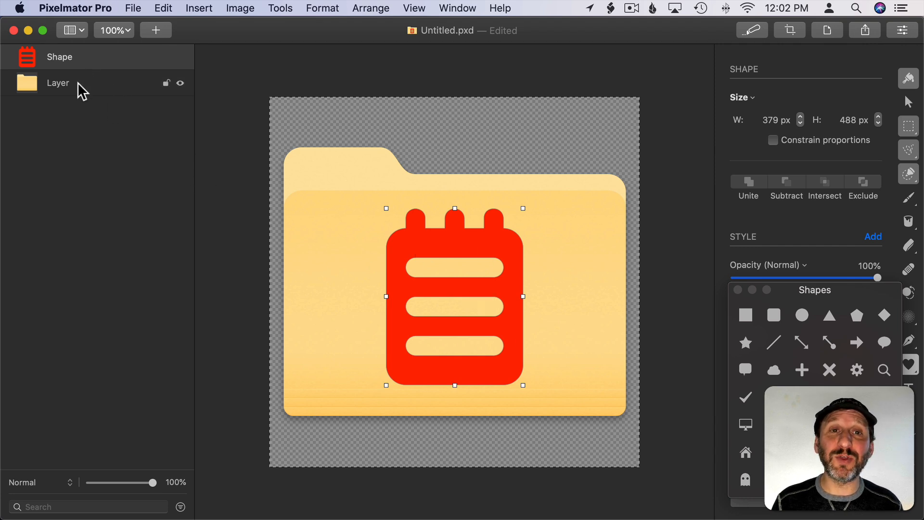
Merge the notebook and folder with Arrange > Merge All, then copy the result
left_click(370, 8)
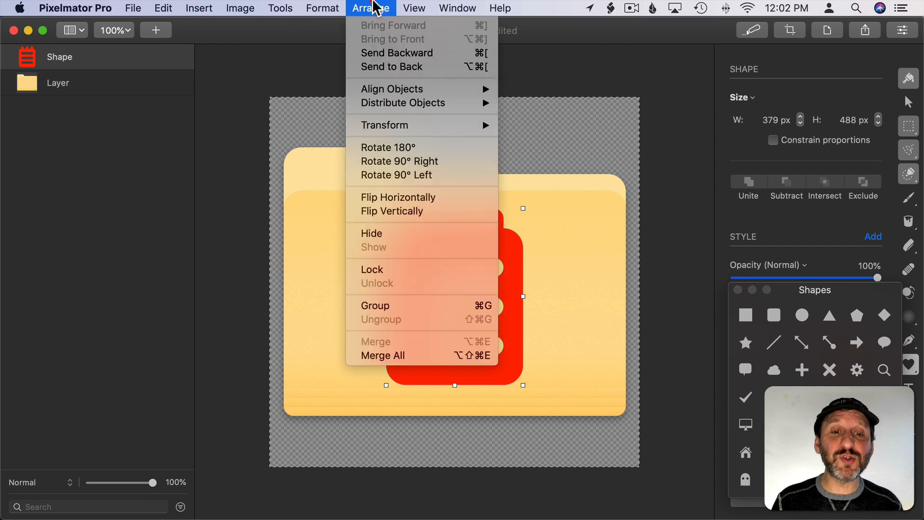
left_click(383, 355)
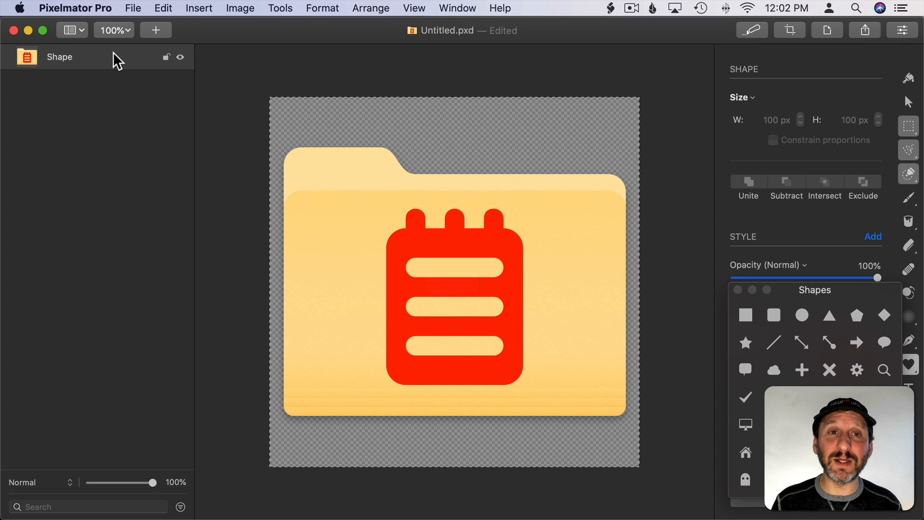
left_click(163, 8)
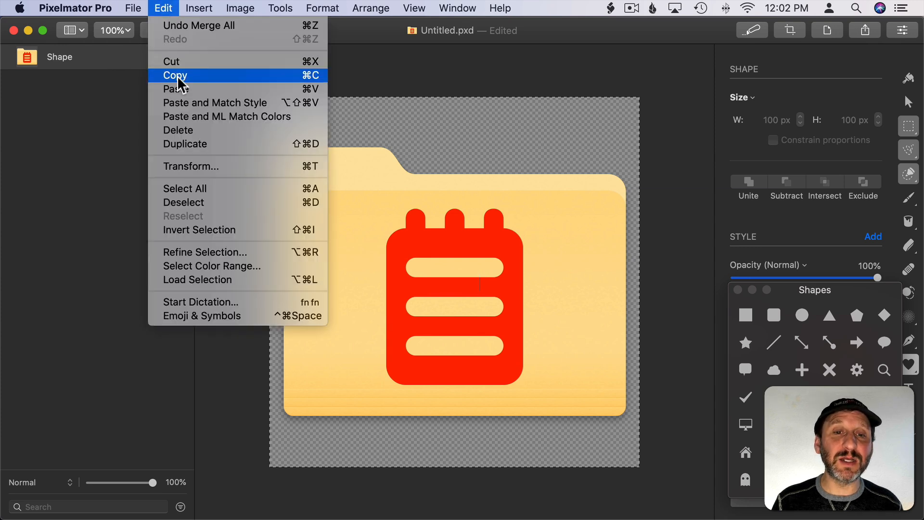
left_click(174, 76)
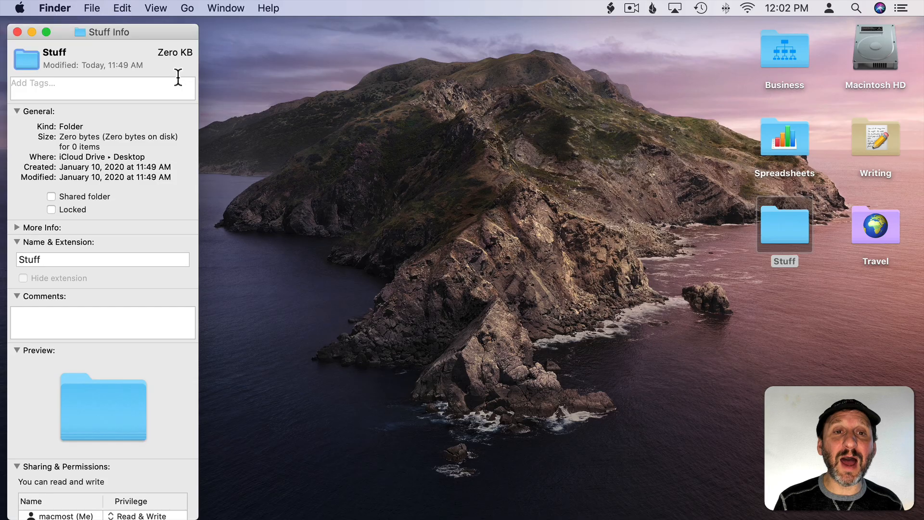
mouse_move(29, 66)
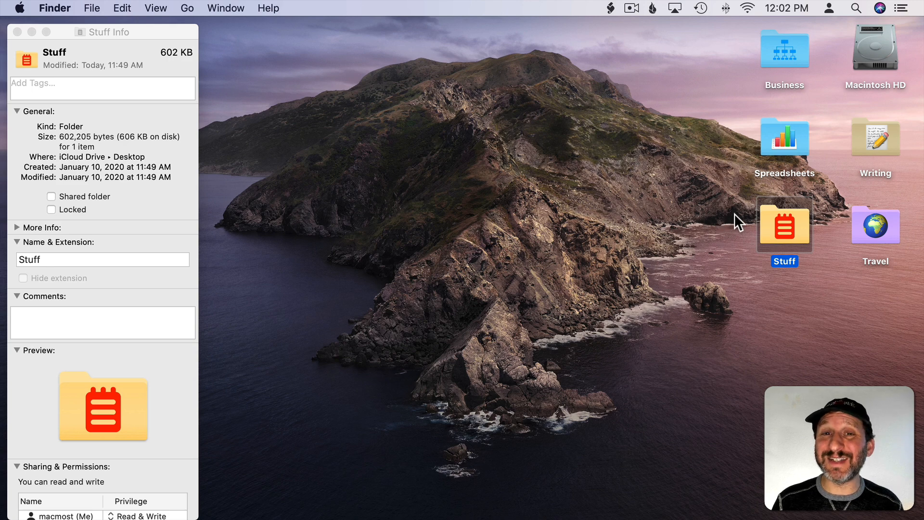
mouse_move(761, 268)
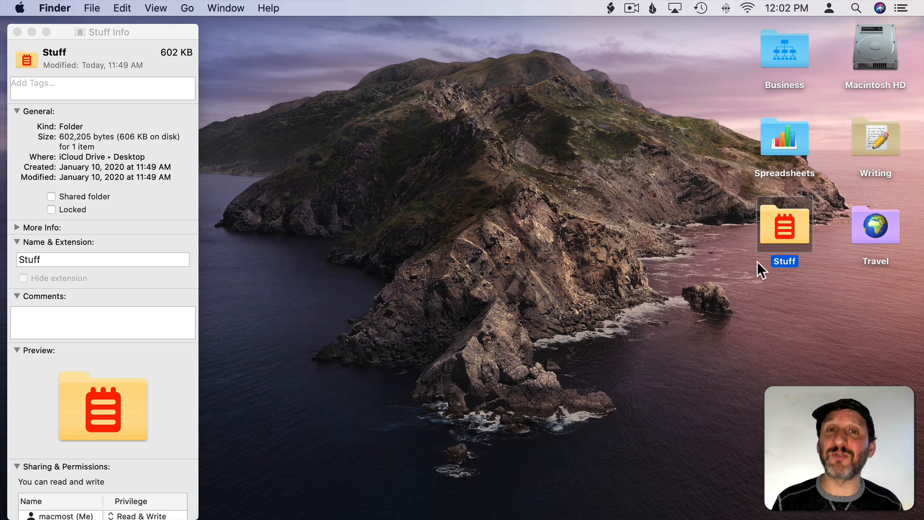
mouse_move(719, 127)
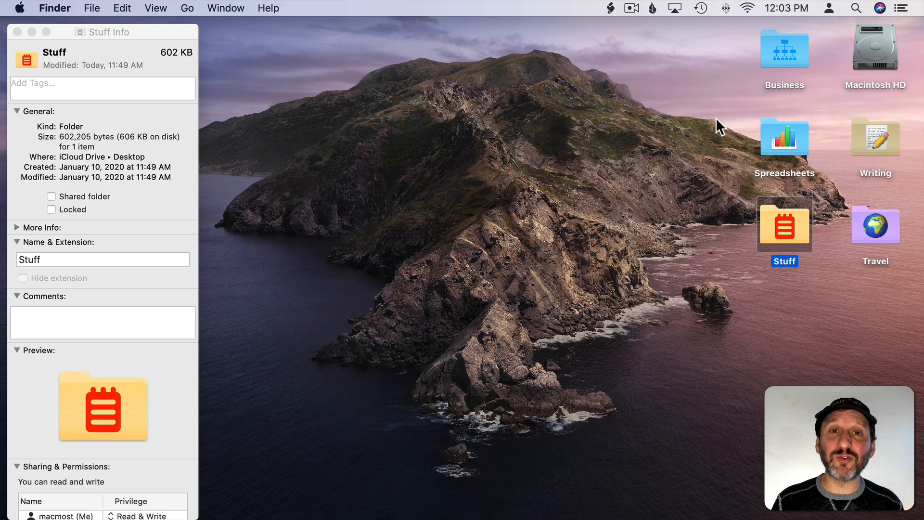
mouse_move(682, 159)
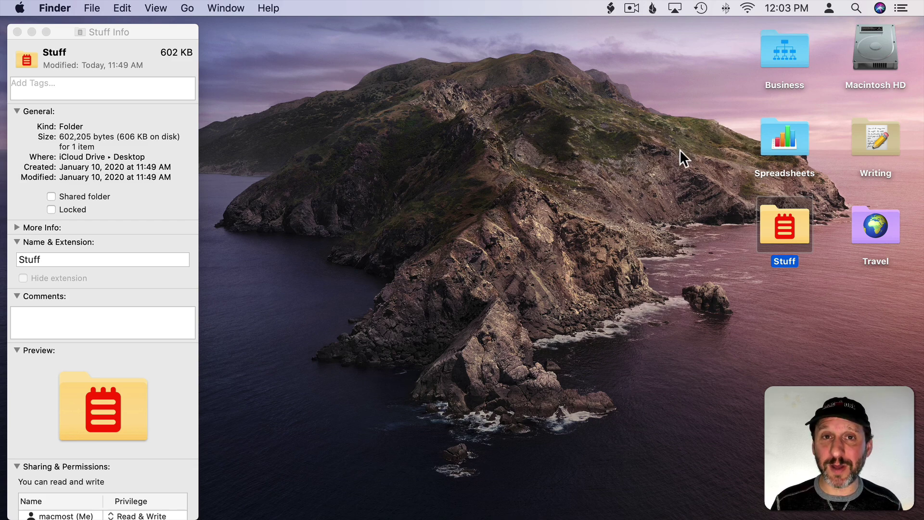